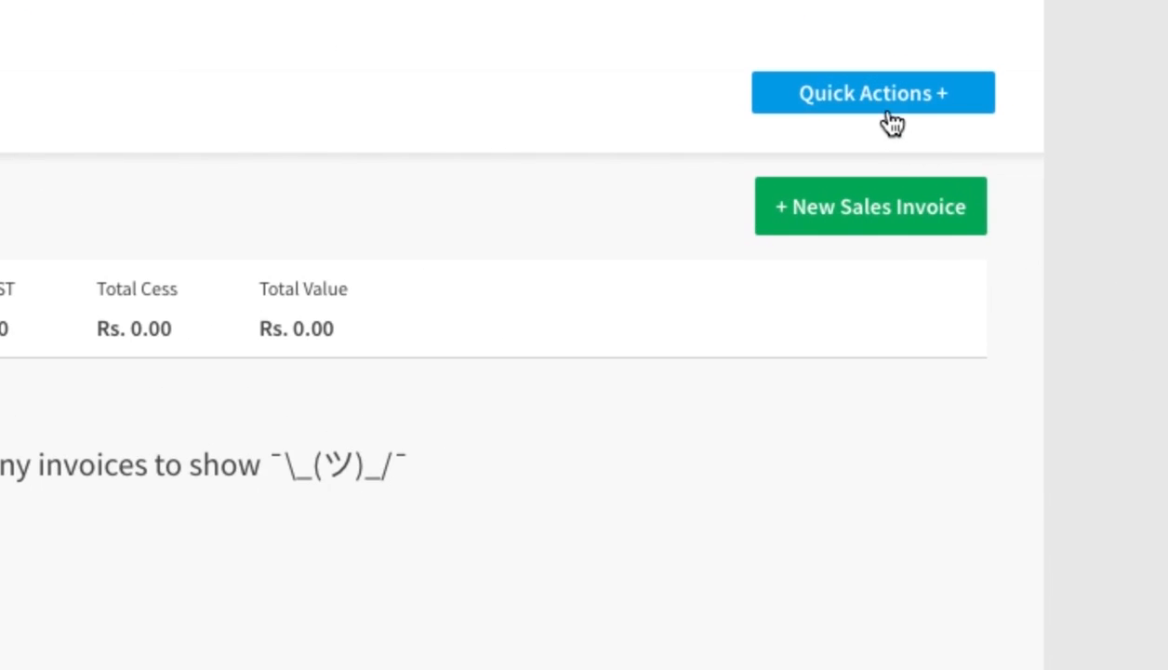
# - Open the Quick Actions panel to show the sales document options
pyautogui.click(872, 91)
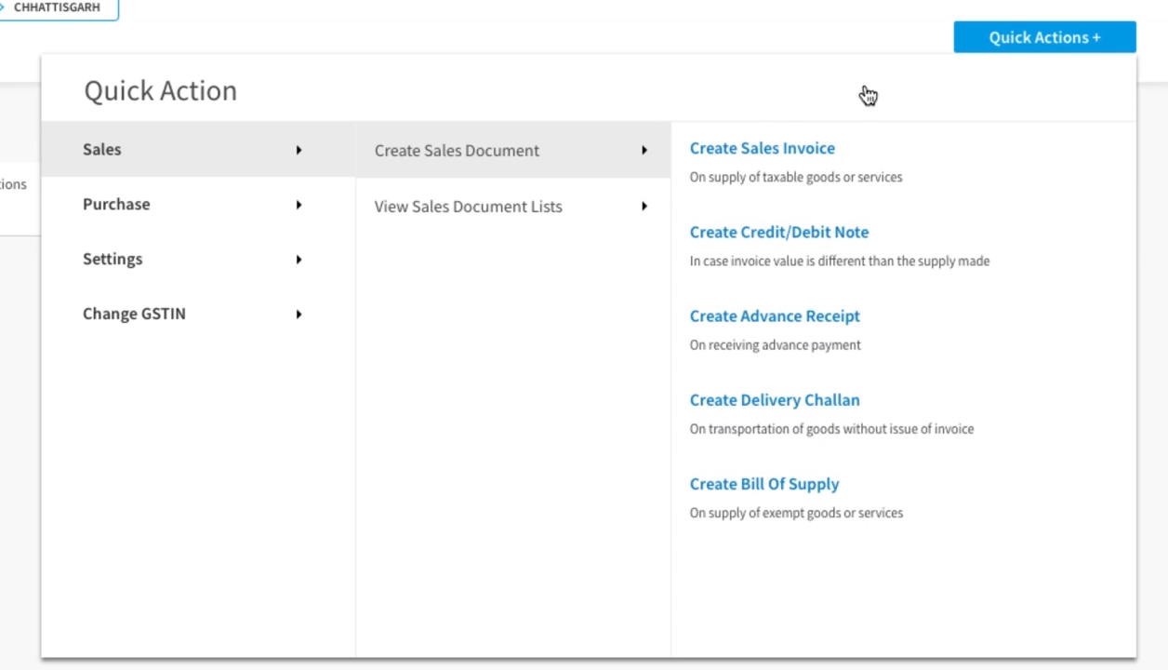
pyautogui.moveTo(263, 153)
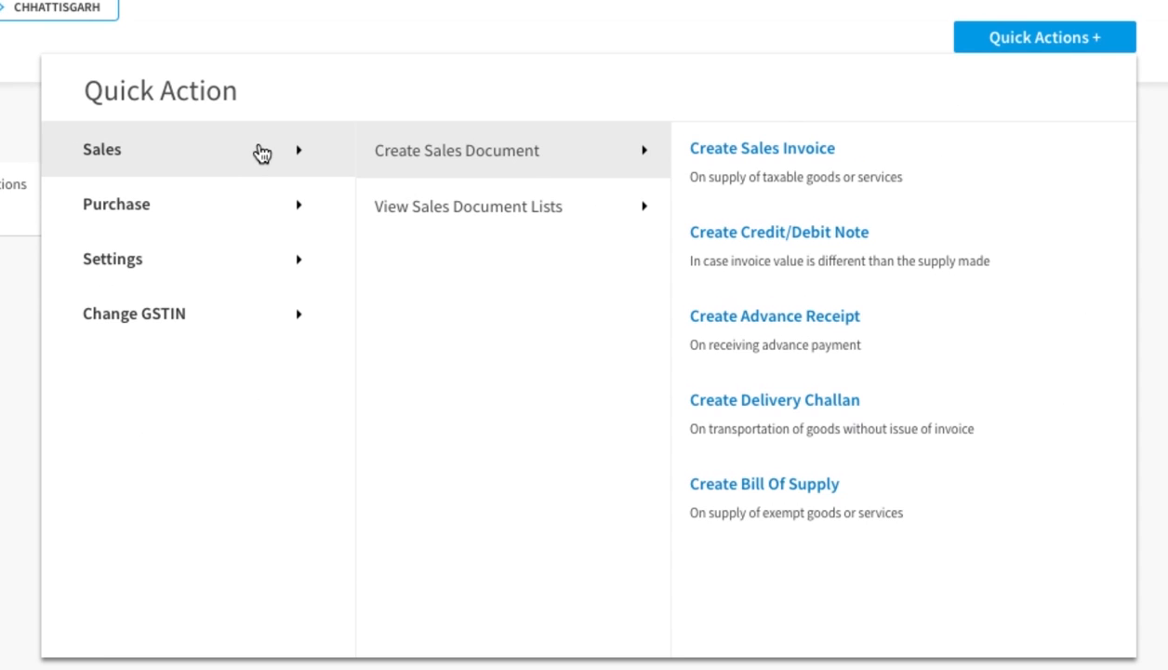
pyautogui.moveTo(450, 153)
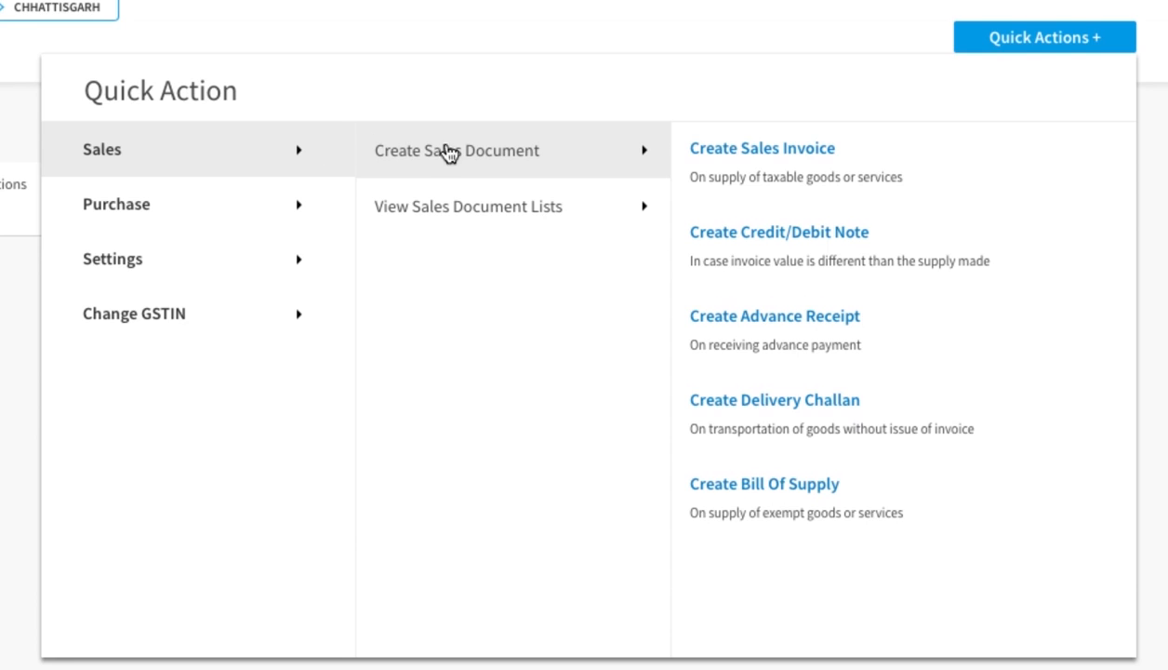
pyautogui.moveTo(577, 161)
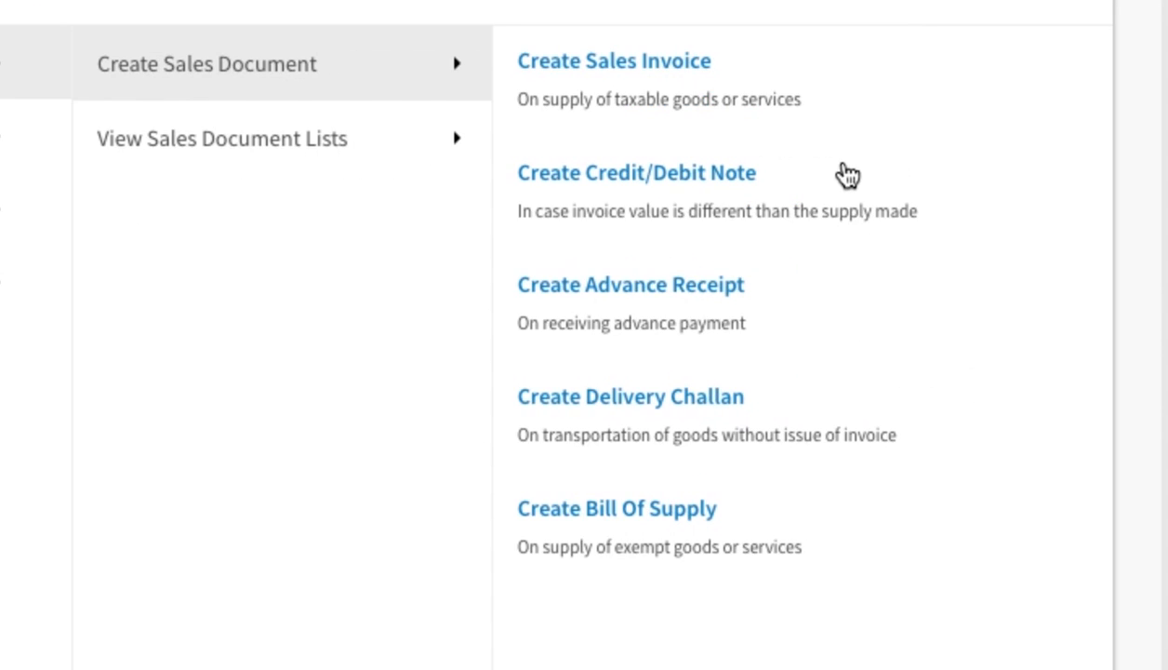
pyautogui.moveTo(859, 545)
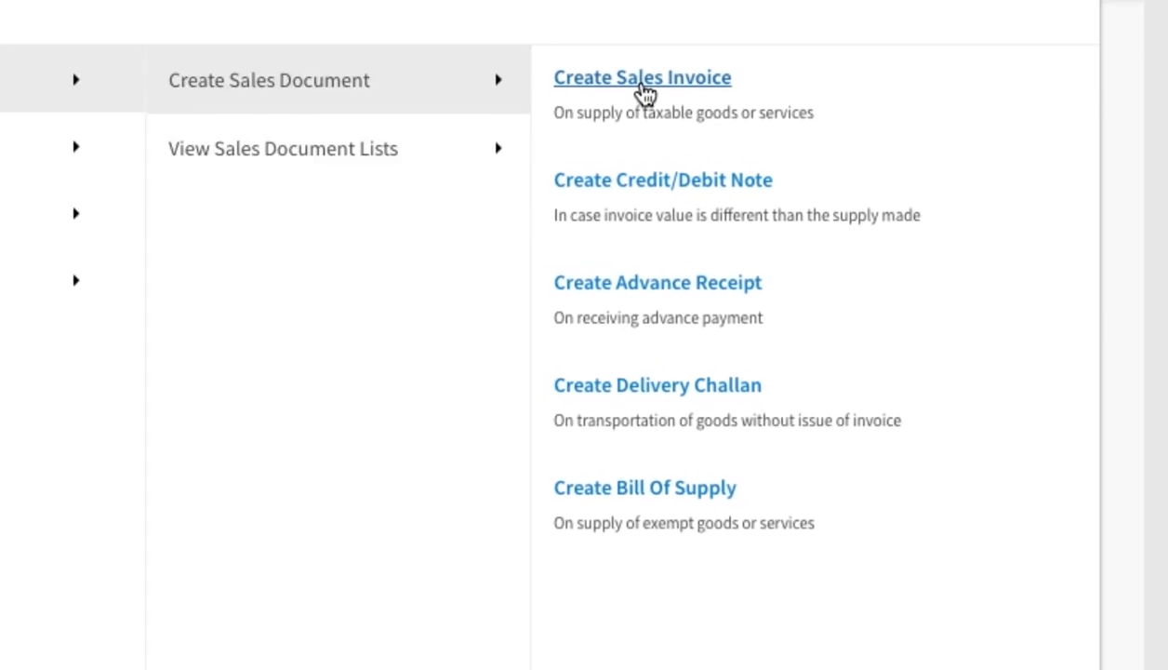
# - Start a new sales invoice and append 2345 to make the invoice ID INV12345
pyautogui.click(641, 77)
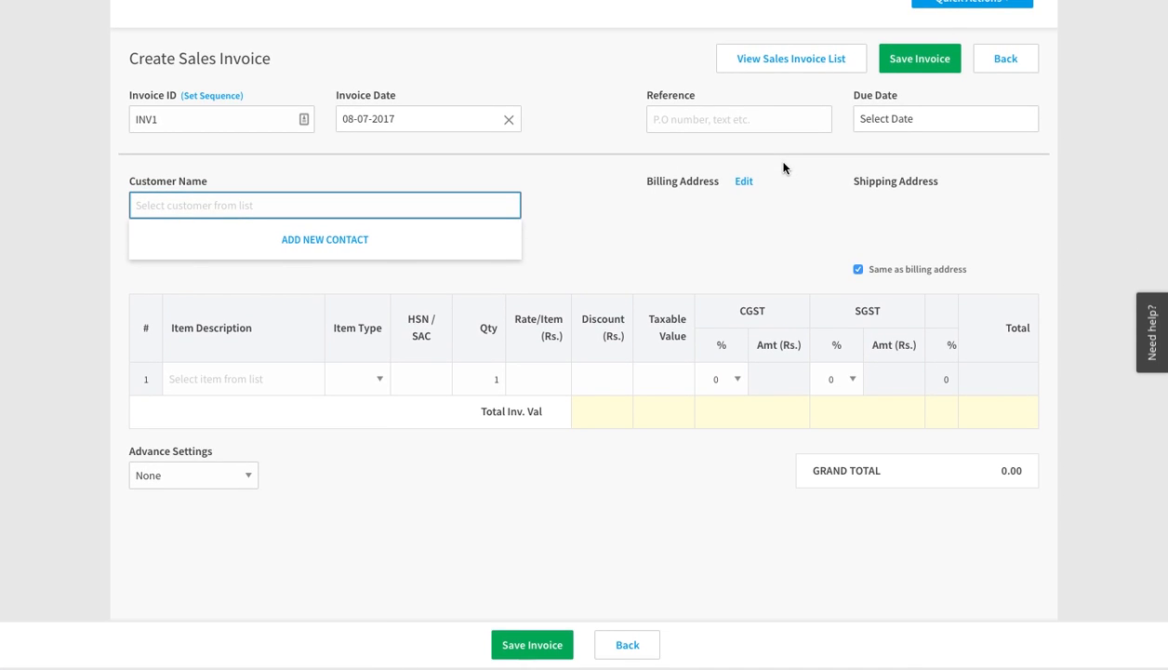
pyautogui.scroll(3)
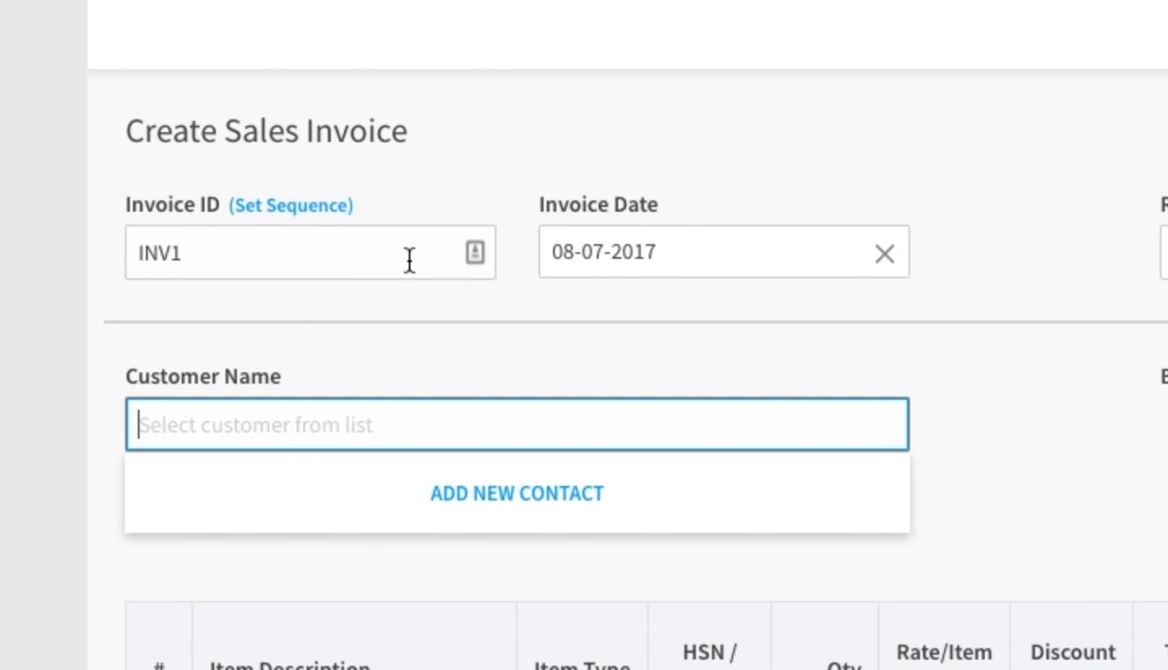
pyautogui.click(310, 252)
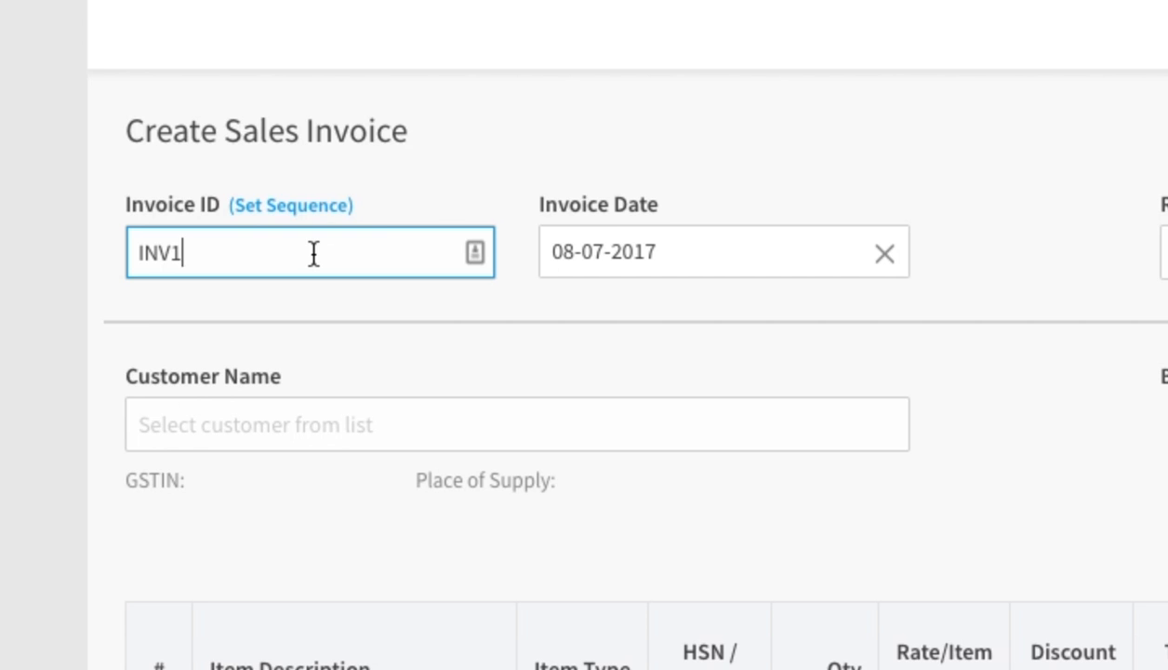
pyautogui.write('2345')
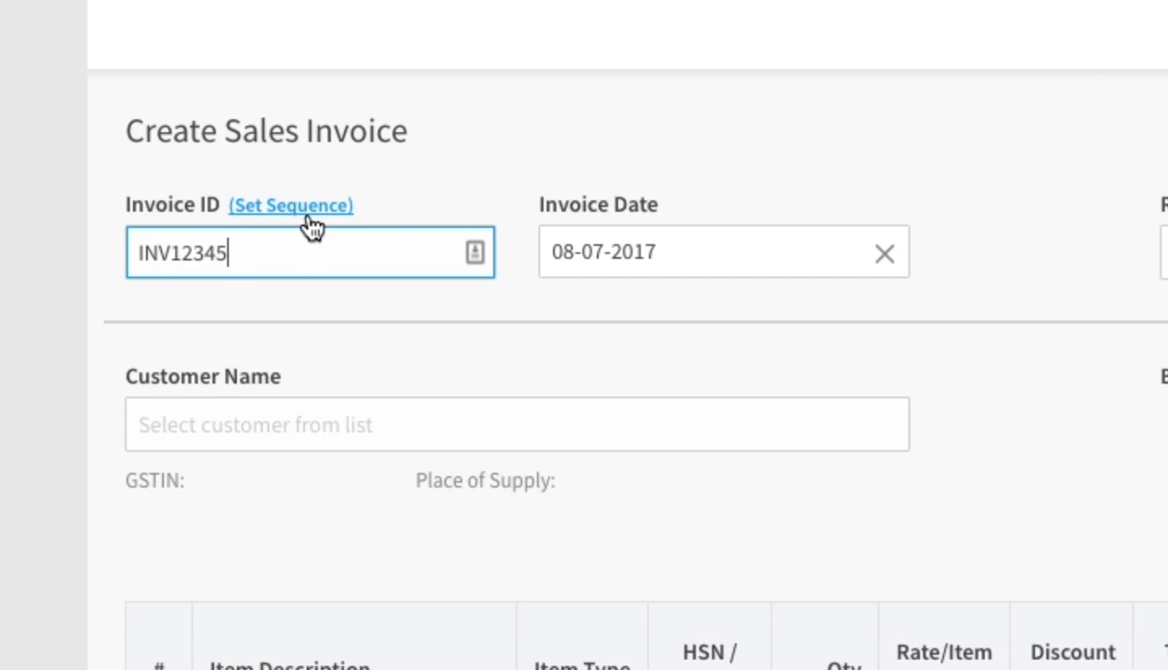
# - Review the invoice numbering sequence with prefix INV and save it
pyautogui.click(290, 205)
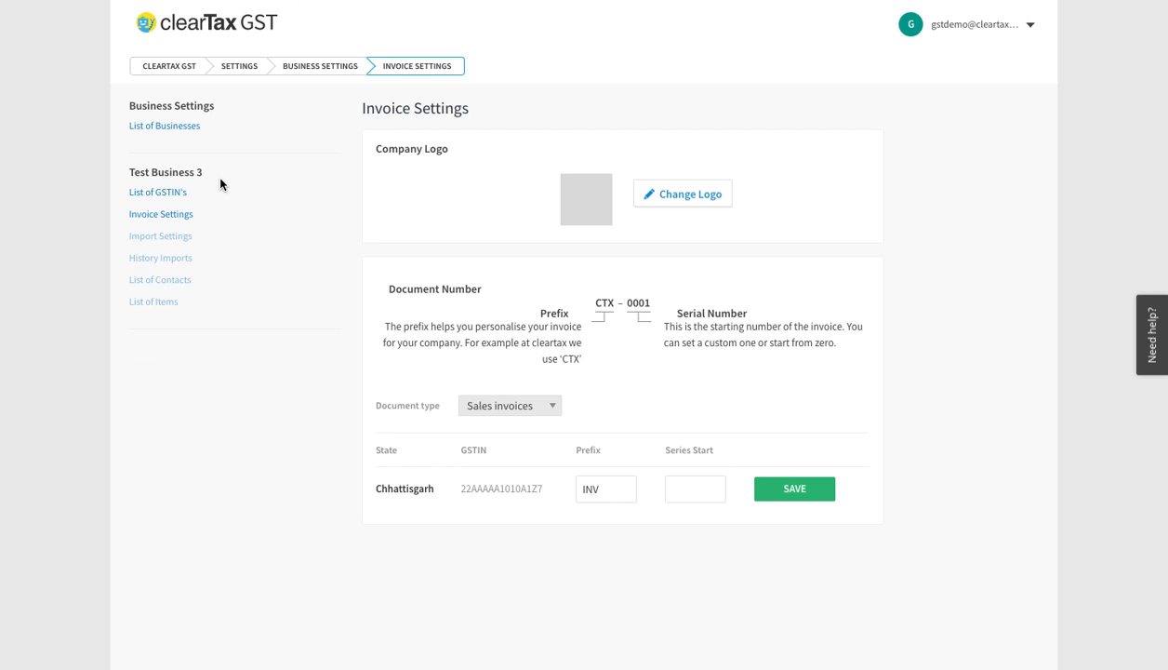
pyautogui.moveTo(429, 190)
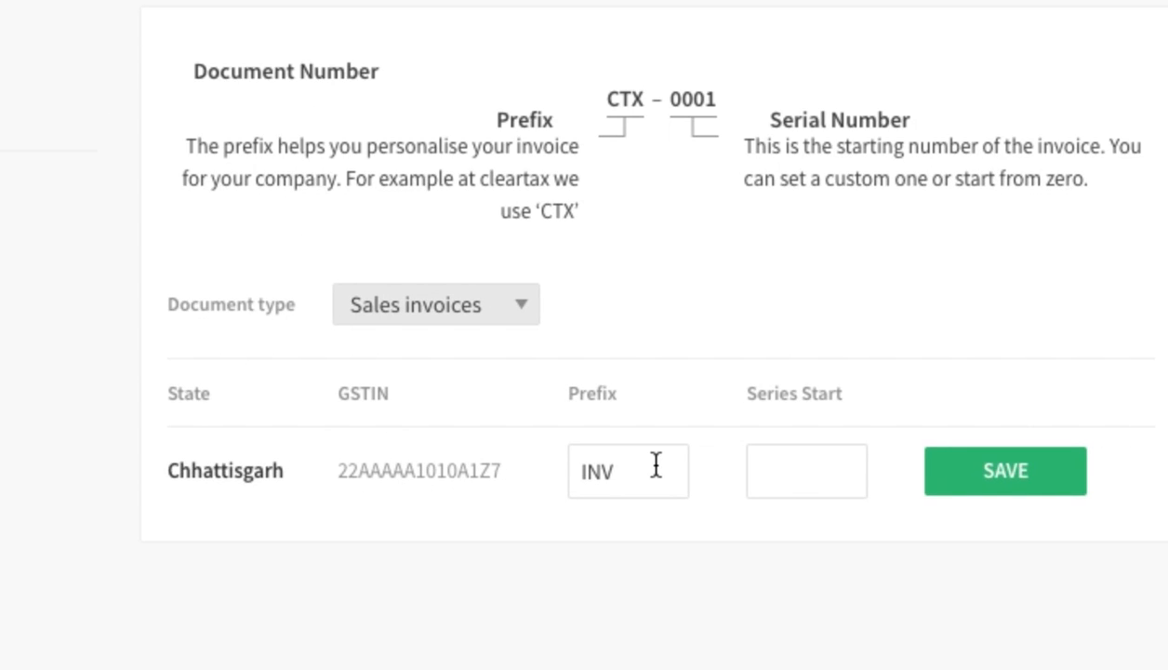
pyautogui.click(806, 471)
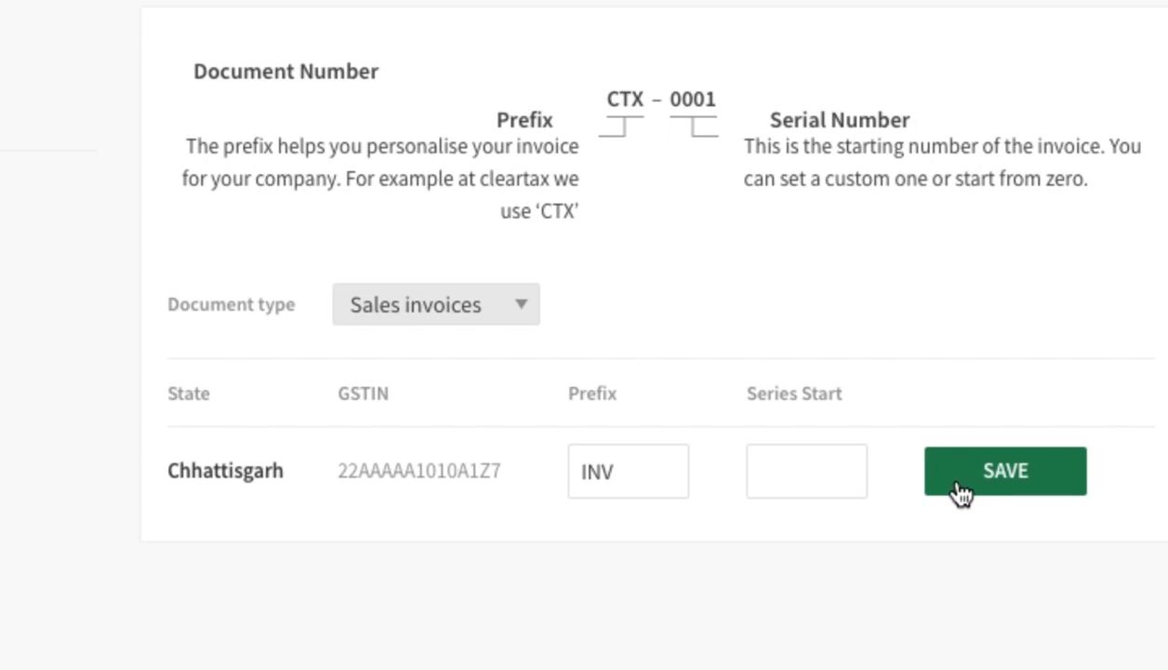
pyautogui.click(1004, 470)
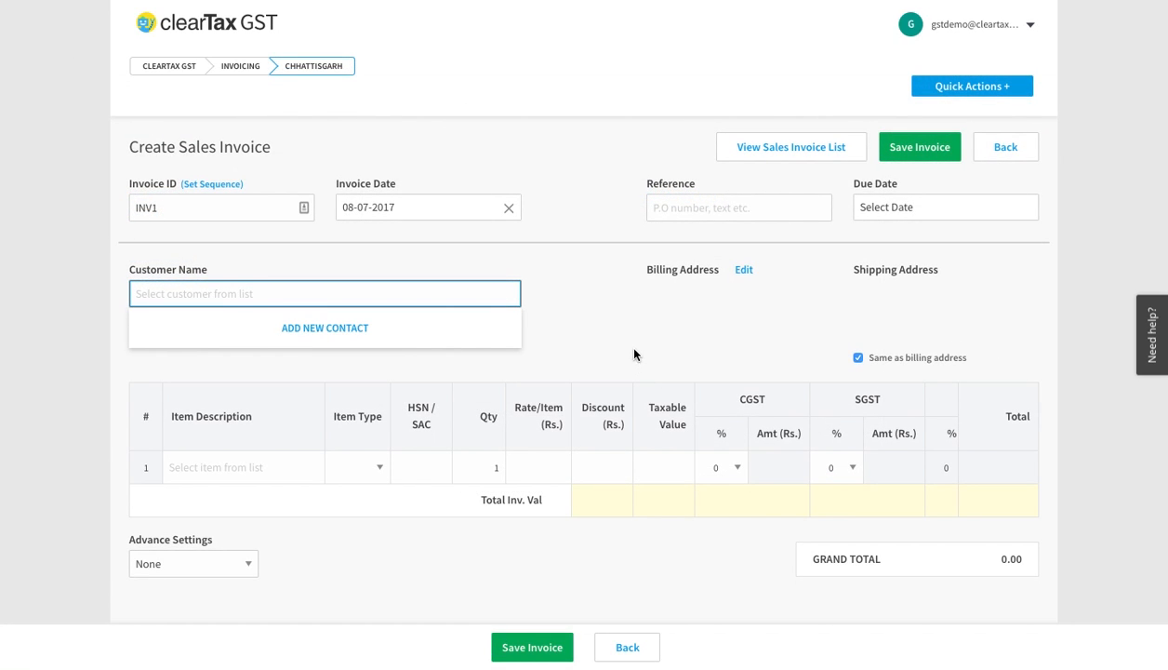
pyautogui.moveTo(679, 228)
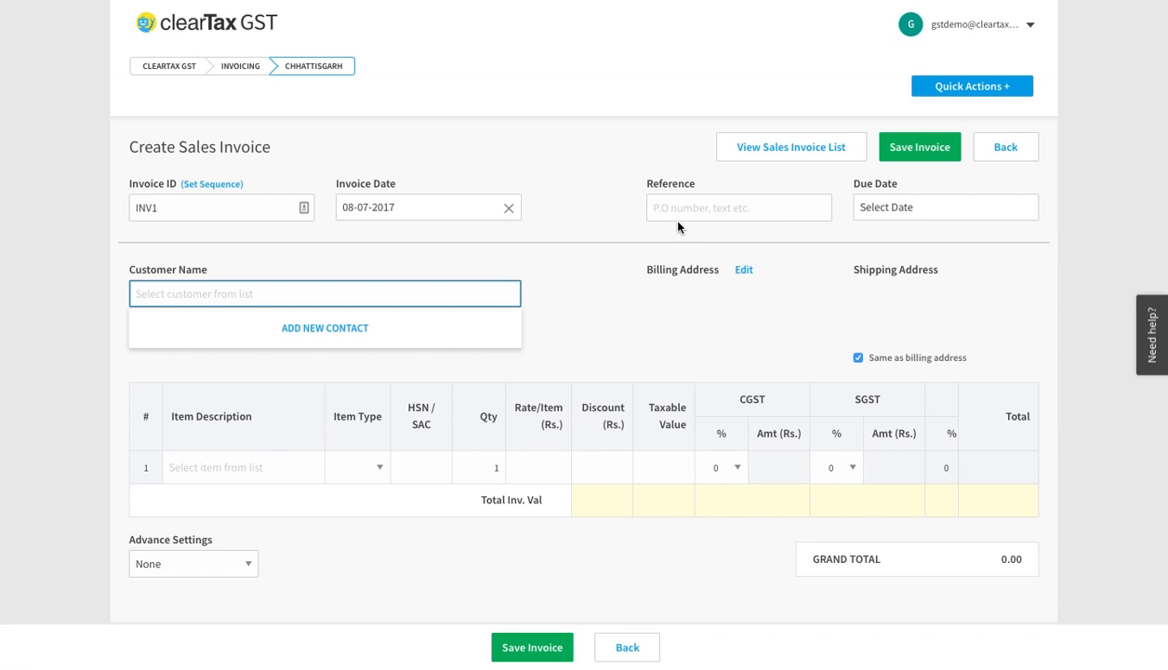
# - Enter reference 'Order ID - TXN12345' and set the due date to 07-07-2017
pyautogui.click(738, 206)
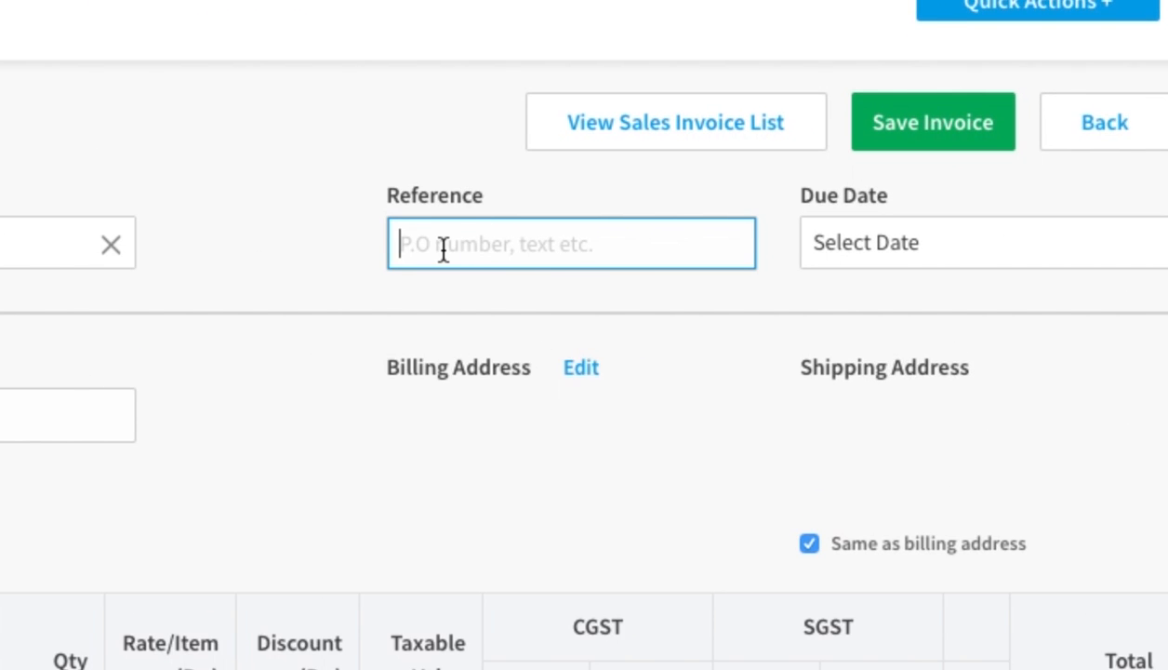
pyautogui.write('Order')
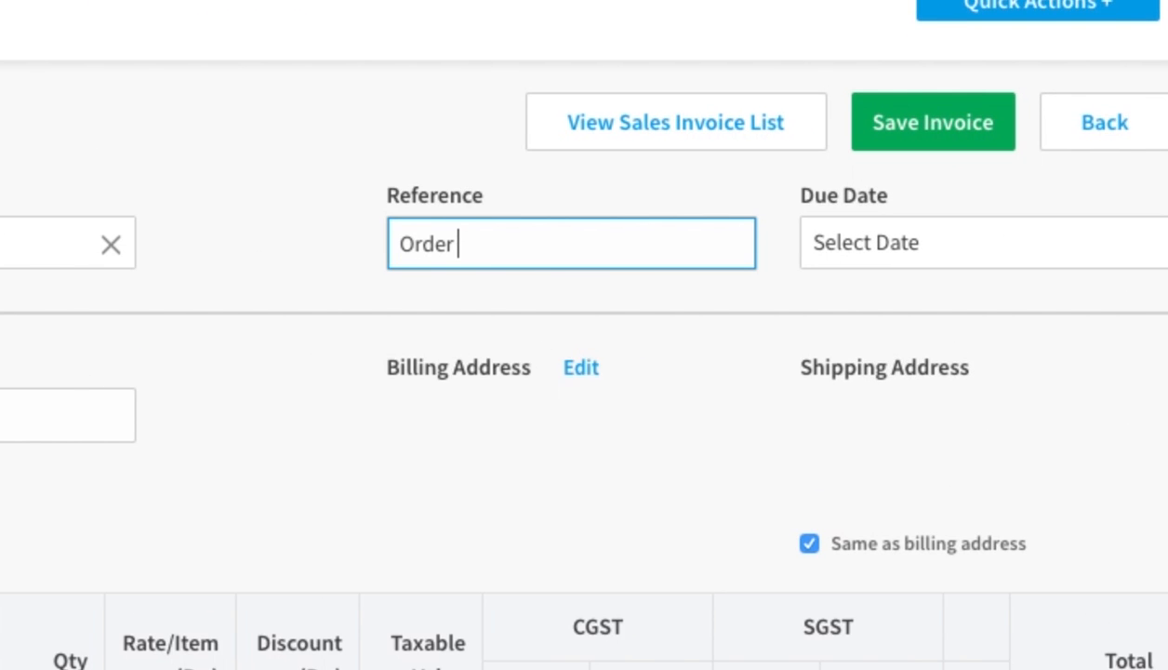
pyautogui.write('ID - TXN123')
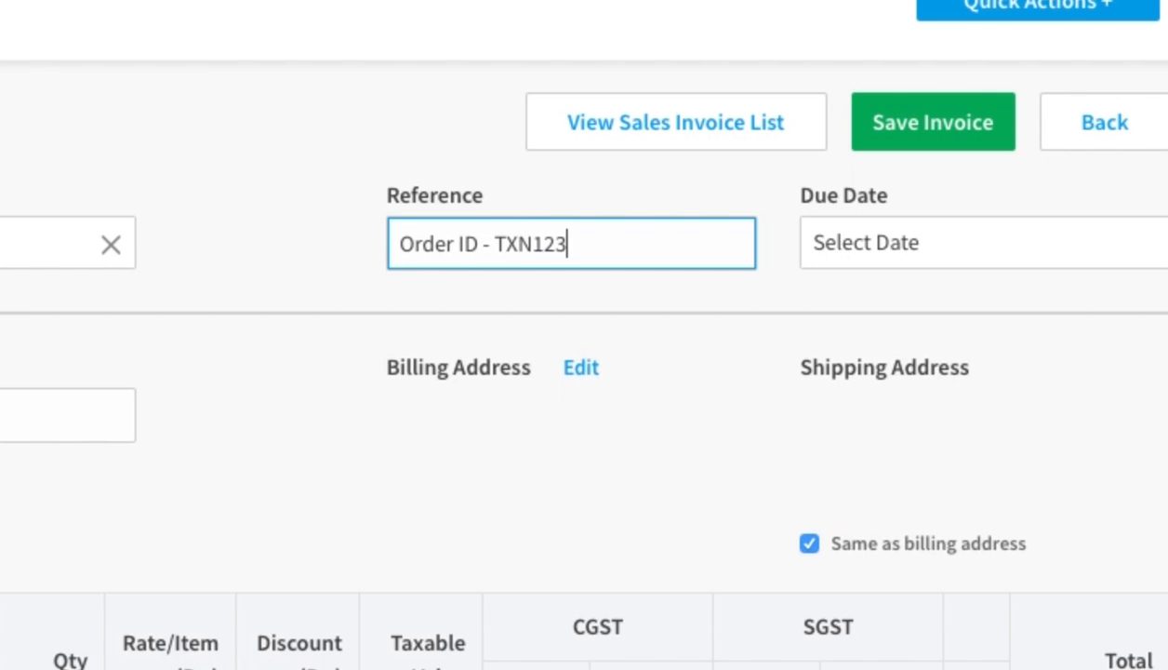
pyautogui.write('45')
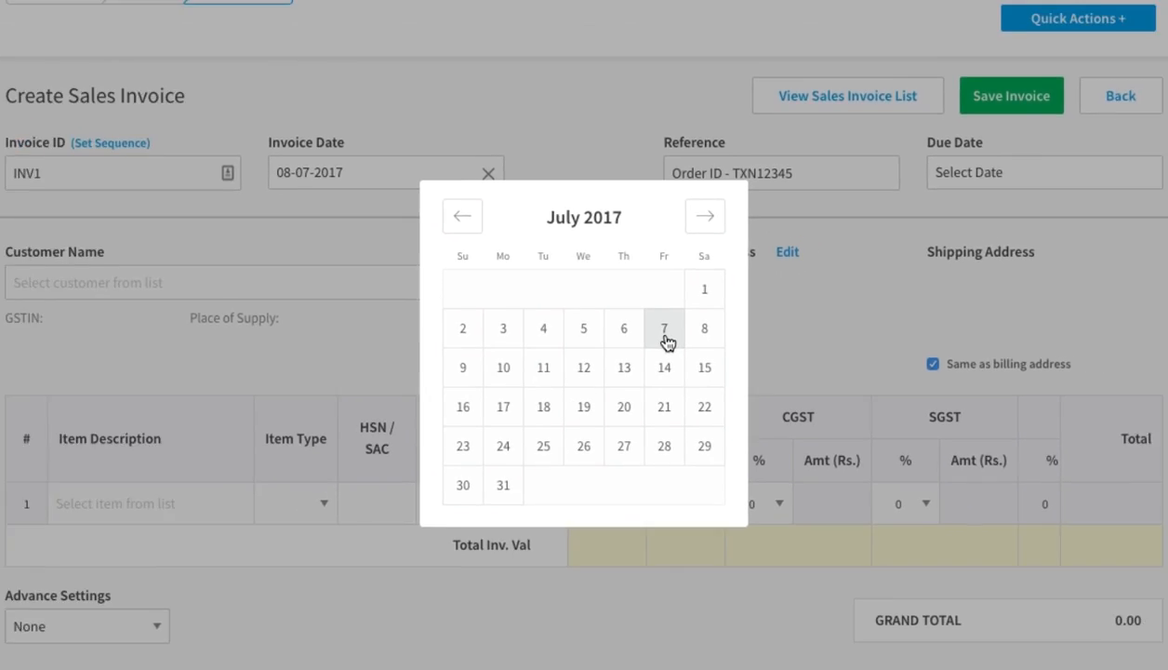
pyautogui.click(663, 327)
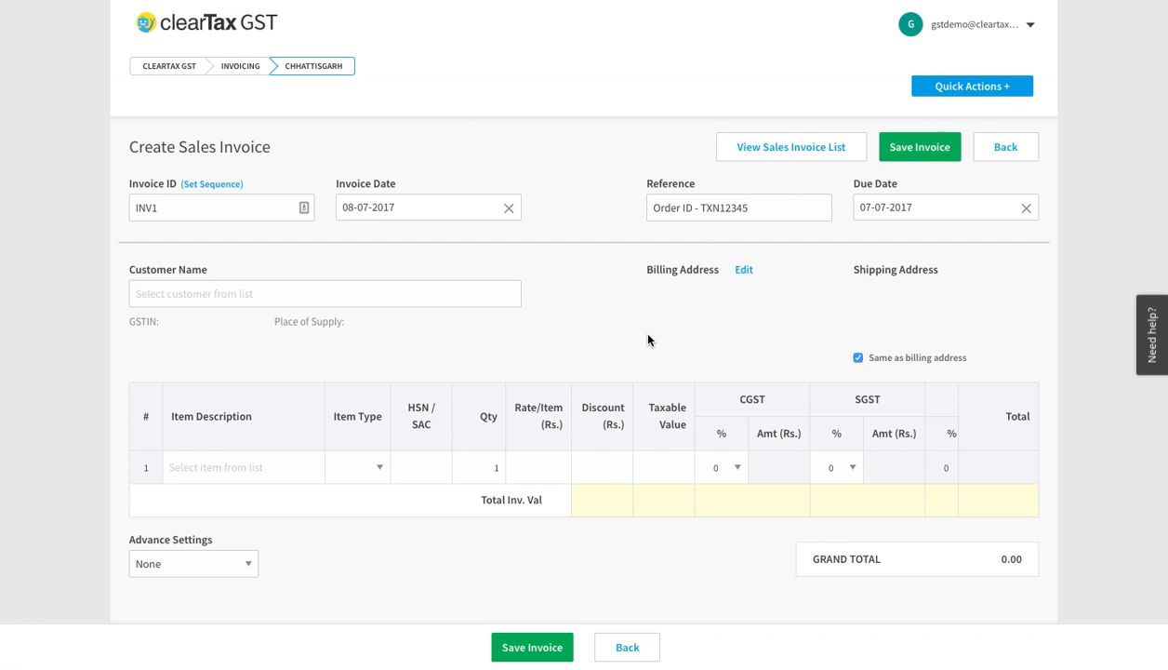
# - Type 'pramod' as the customer name and create it as a new contact
pyautogui.click(324, 293)
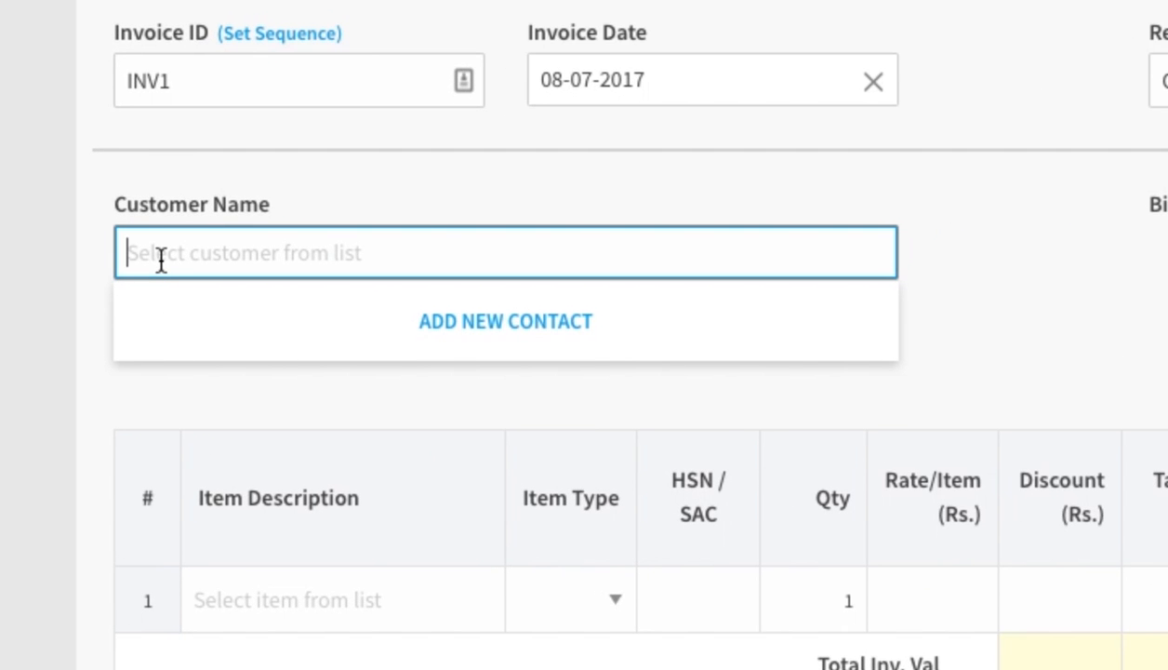
pyautogui.write('p')
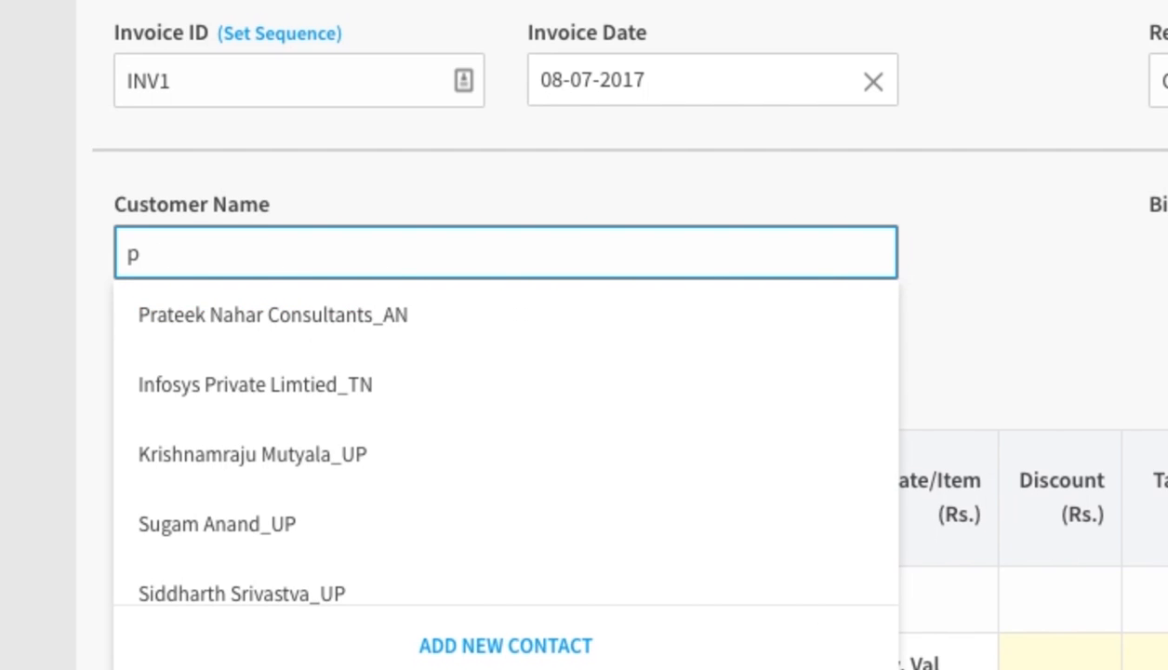
pyautogui.write('ramod')
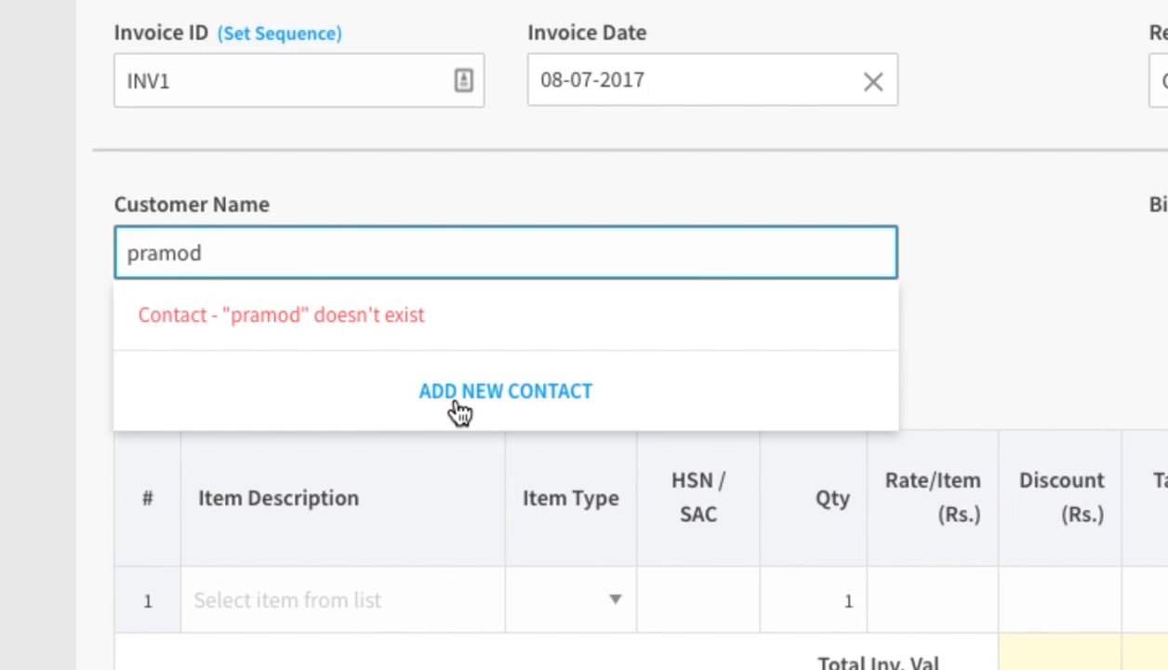
pyautogui.click(505, 391)
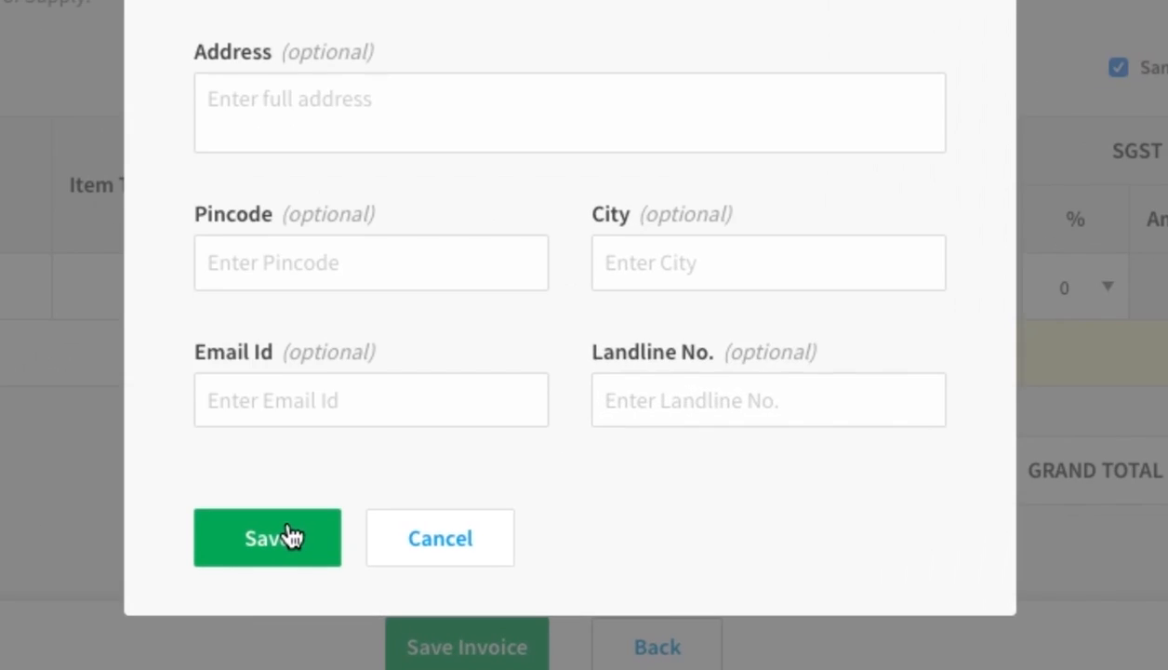
# - Save the new contact pramod & co_AP with Andhra Pradesh details
pyautogui.click(267, 538)
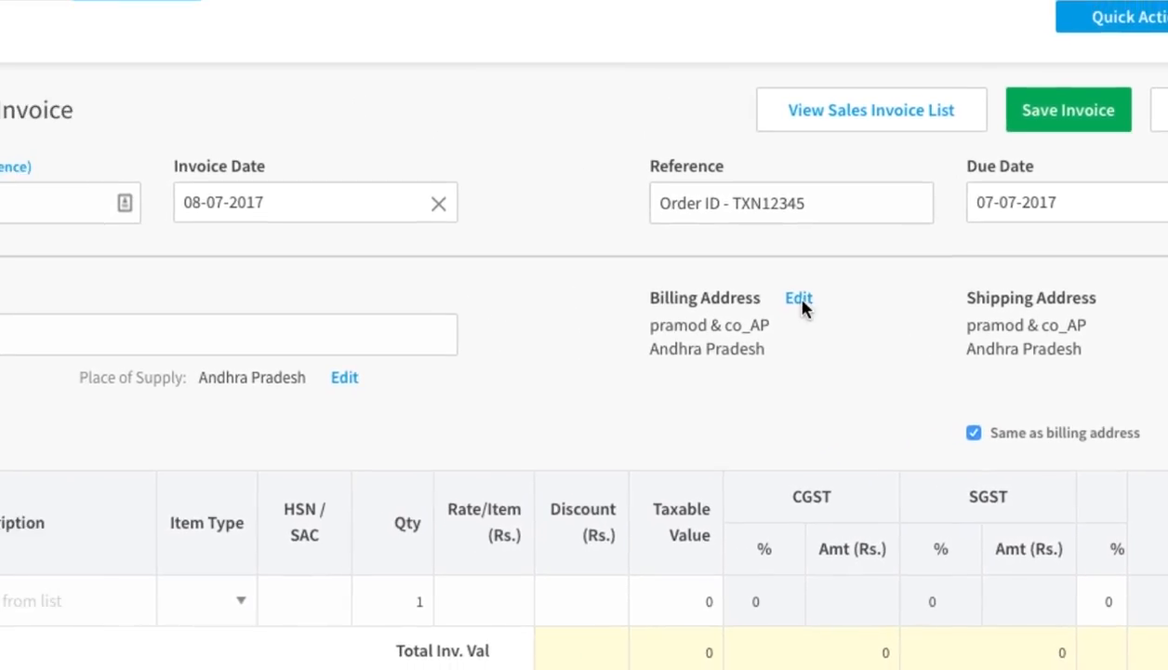
# - Change the billing address state to Chandigarh and make shipping match billing
pyautogui.click(798, 297)
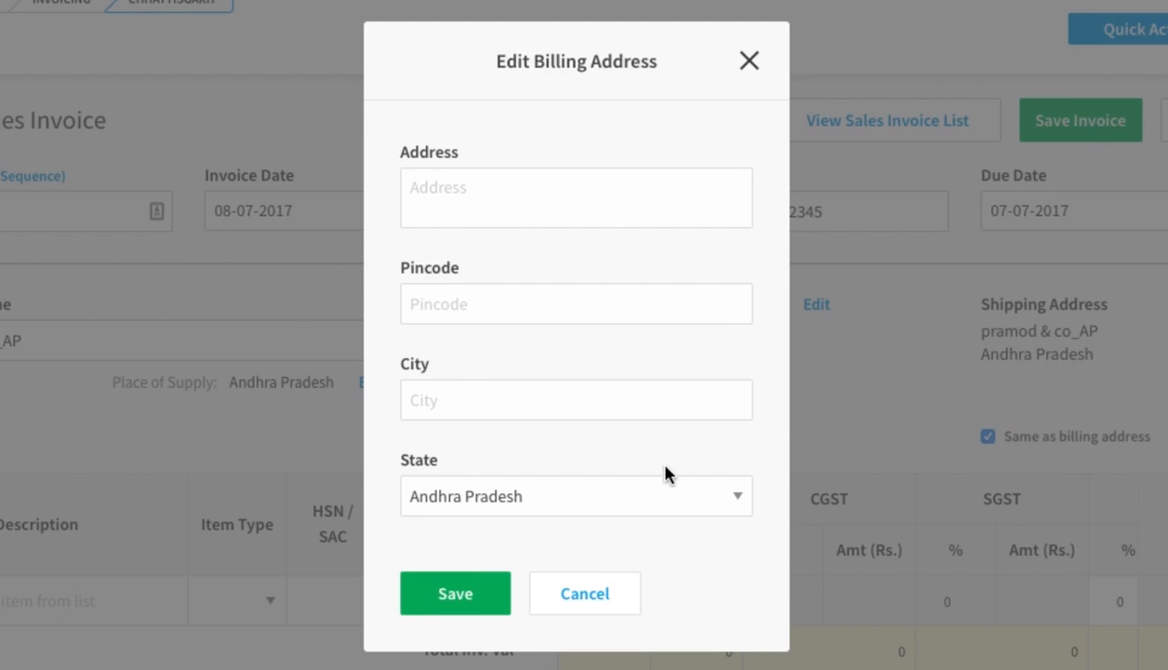
pyautogui.click(576, 494)
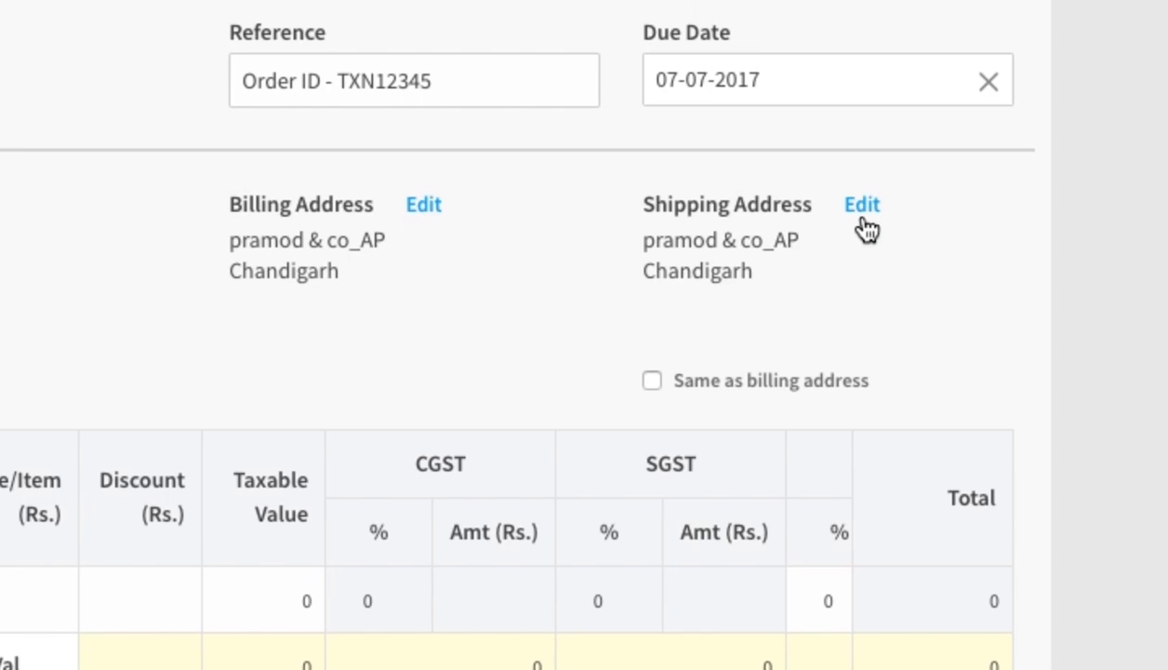
pyautogui.click(860, 203)
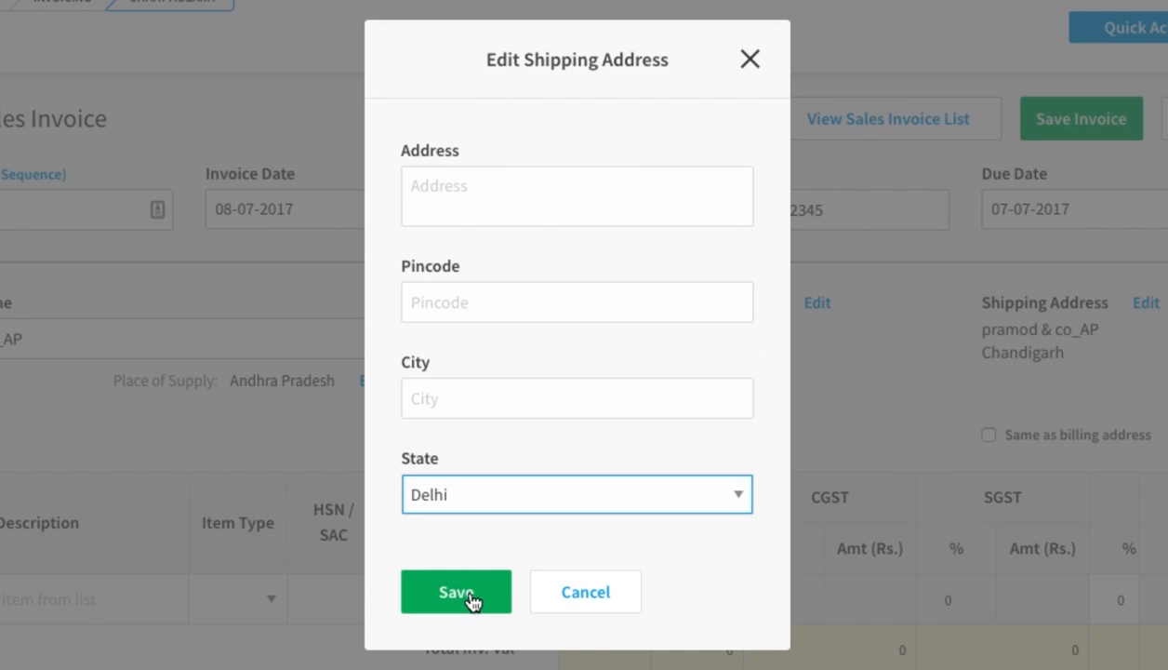
pyautogui.click(456, 591)
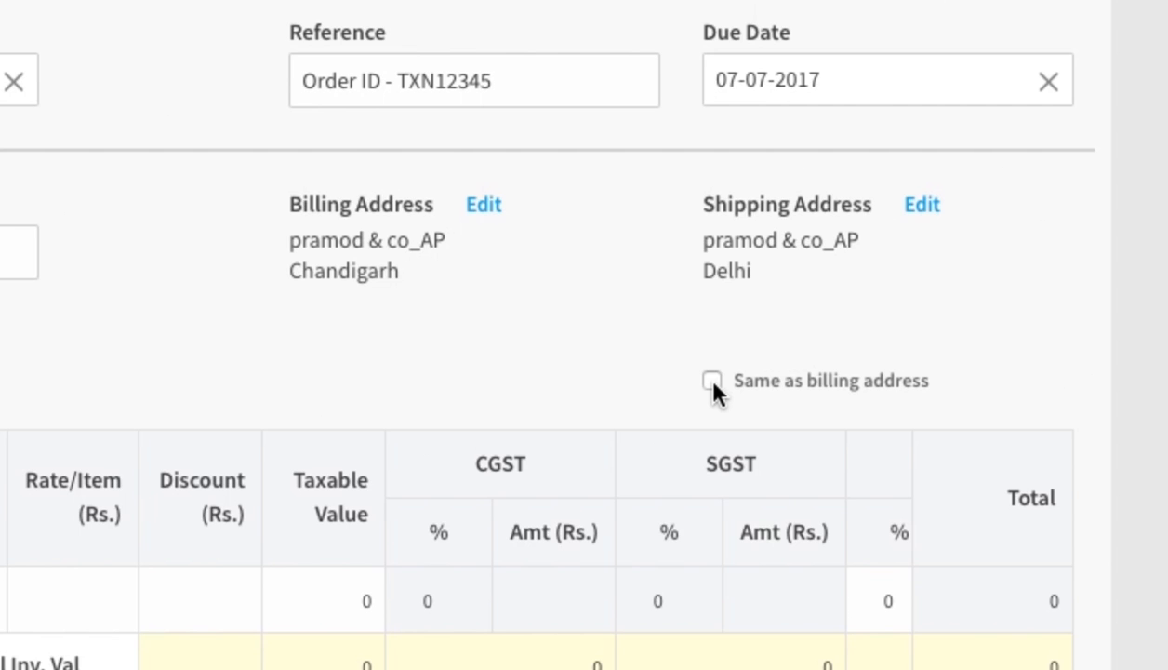
pyautogui.click(711, 380)
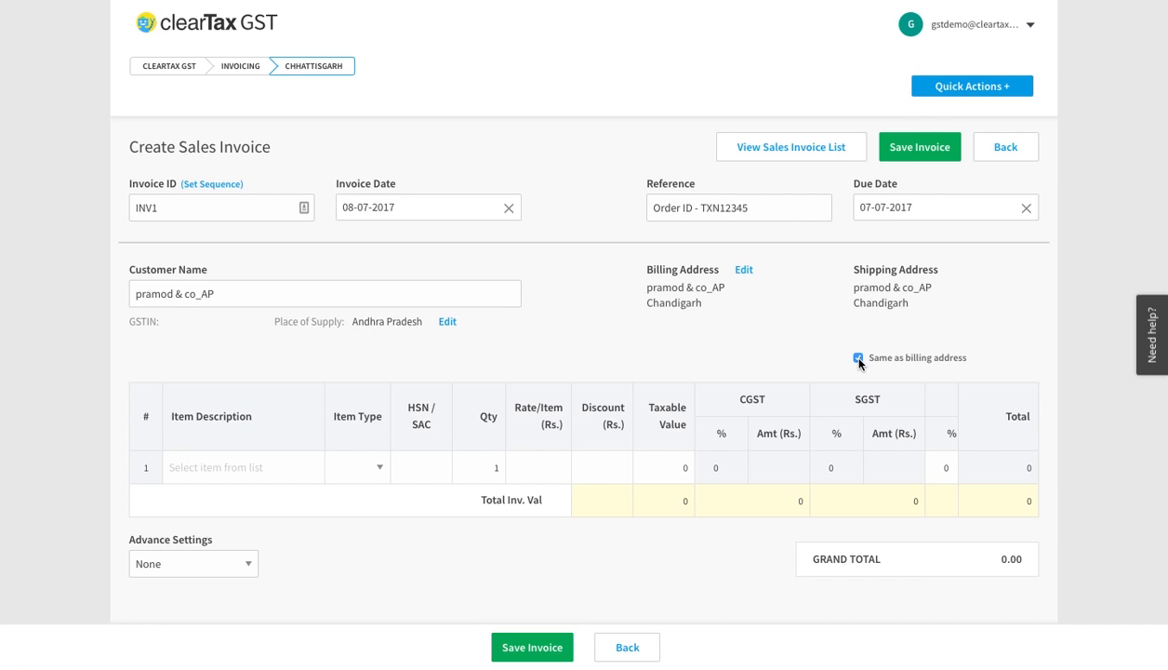
pyautogui.click(860, 358)
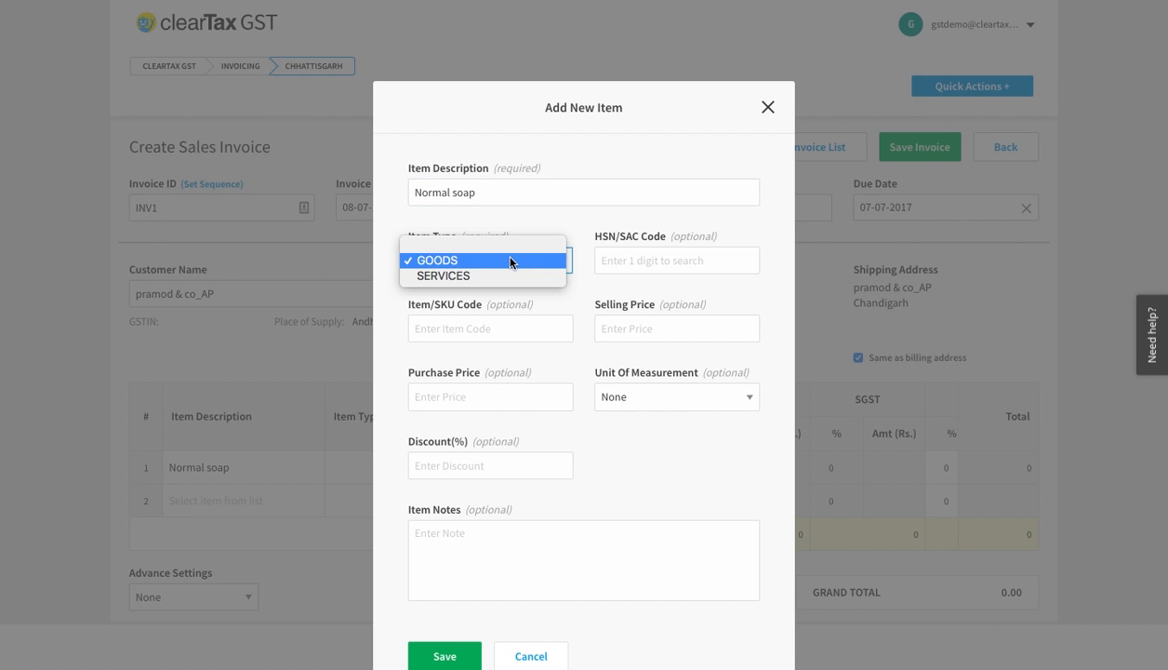
# - Set Normal soap's item type to GOODS and unit of measurement to pieces
pyautogui.click(433, 260)
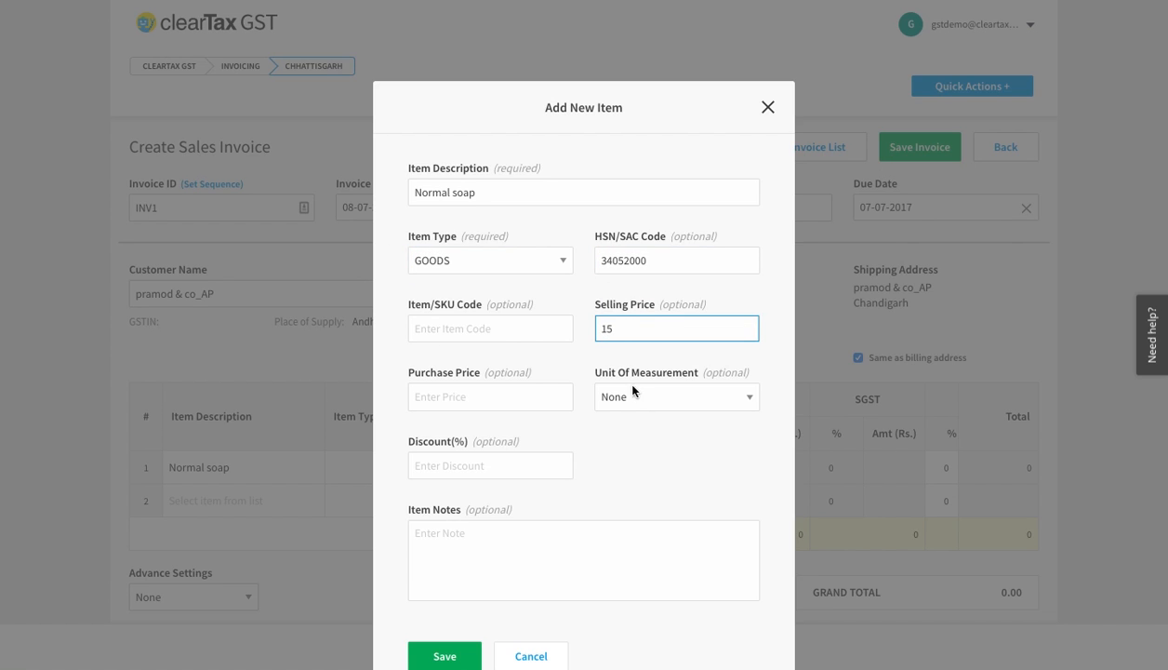
pyautogui.click(676, 395)
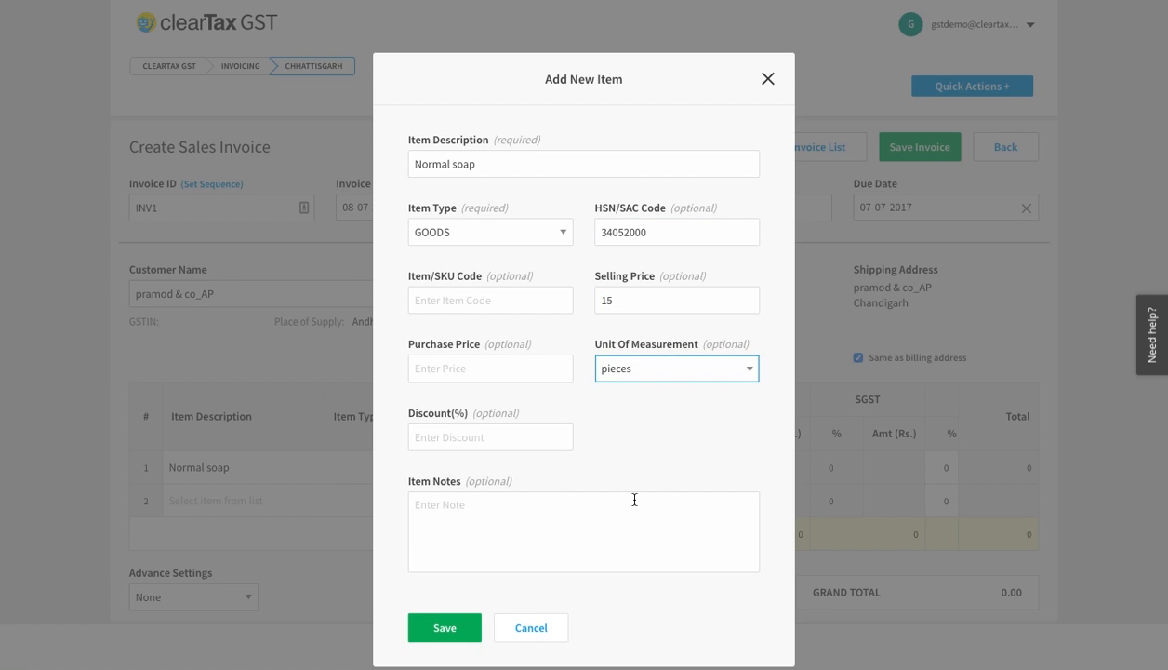